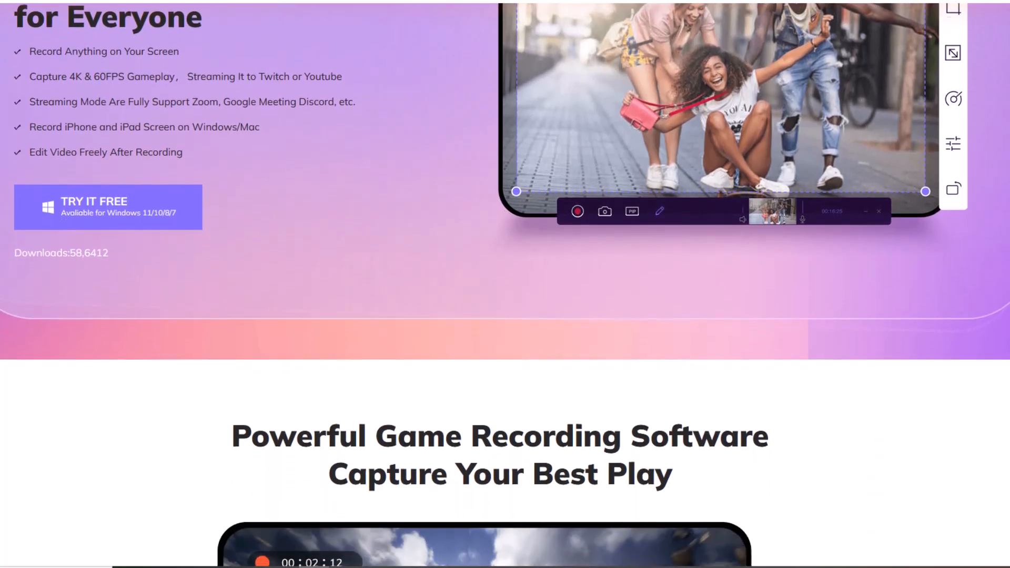
Scroll down the HitPaw product page to review the recorder's features
scroll(down, 3)
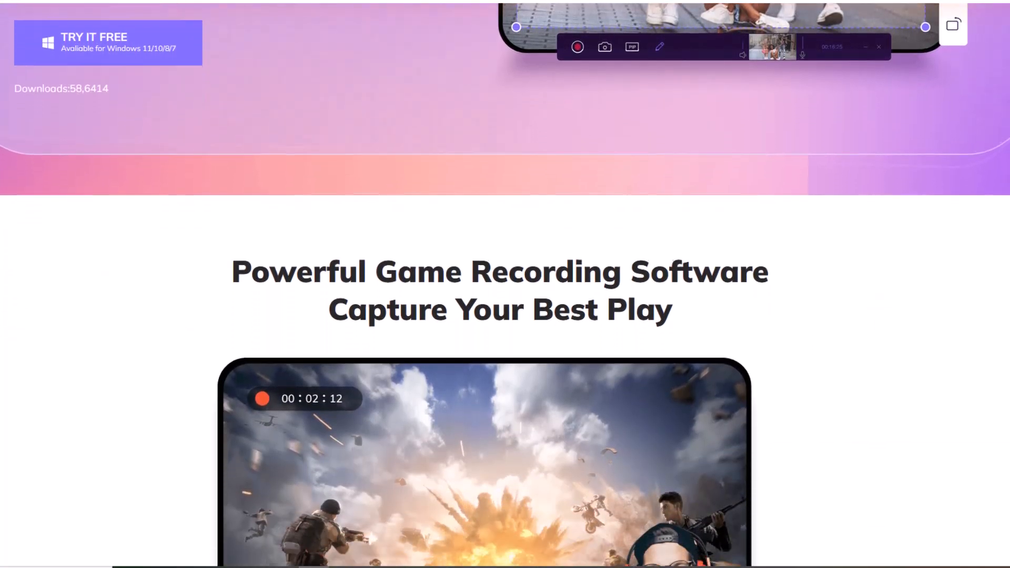
scroll(down, 3)
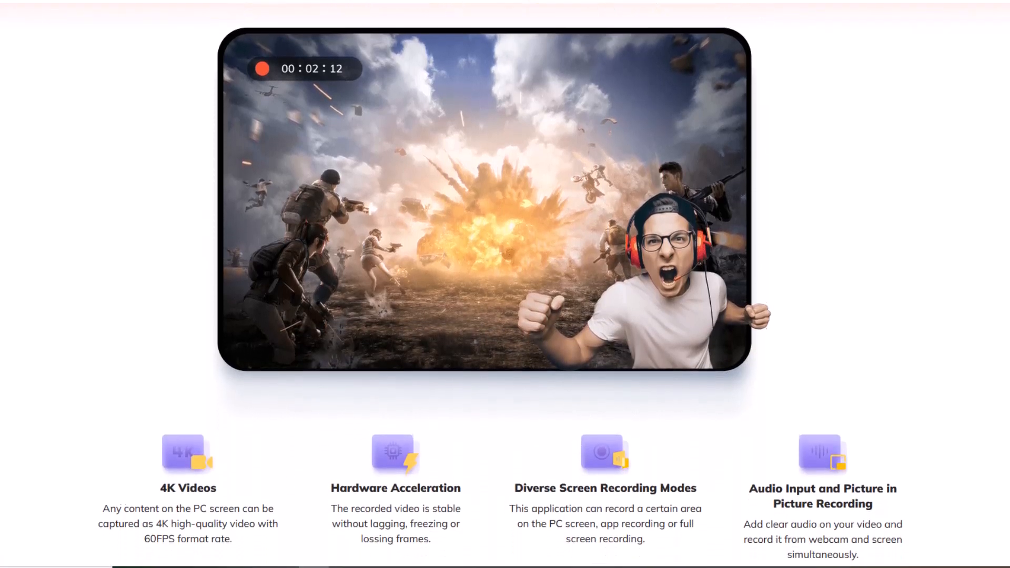
scroll(down, 3)
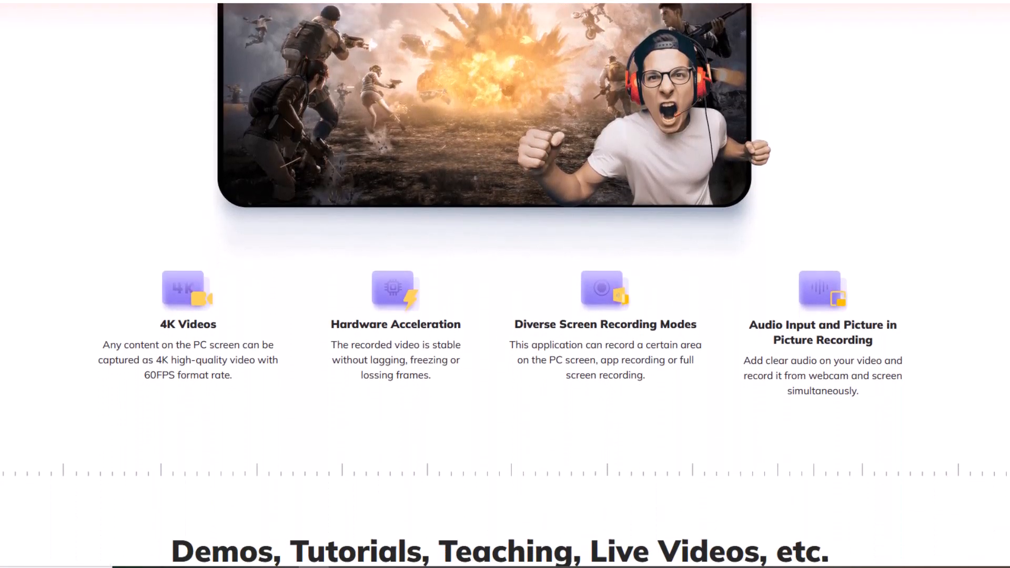
scroll(down, 3)
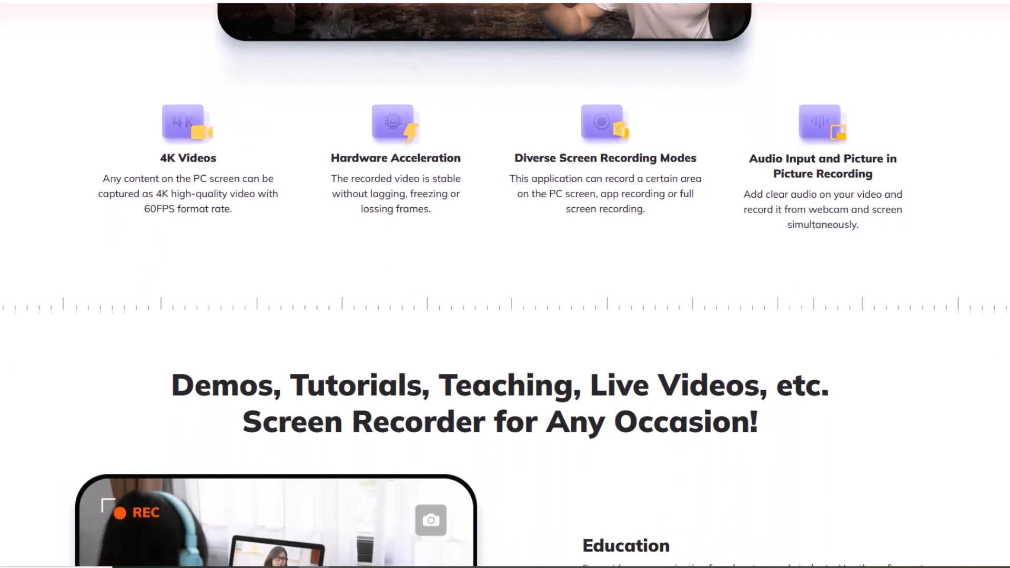
scroll(down, 3)
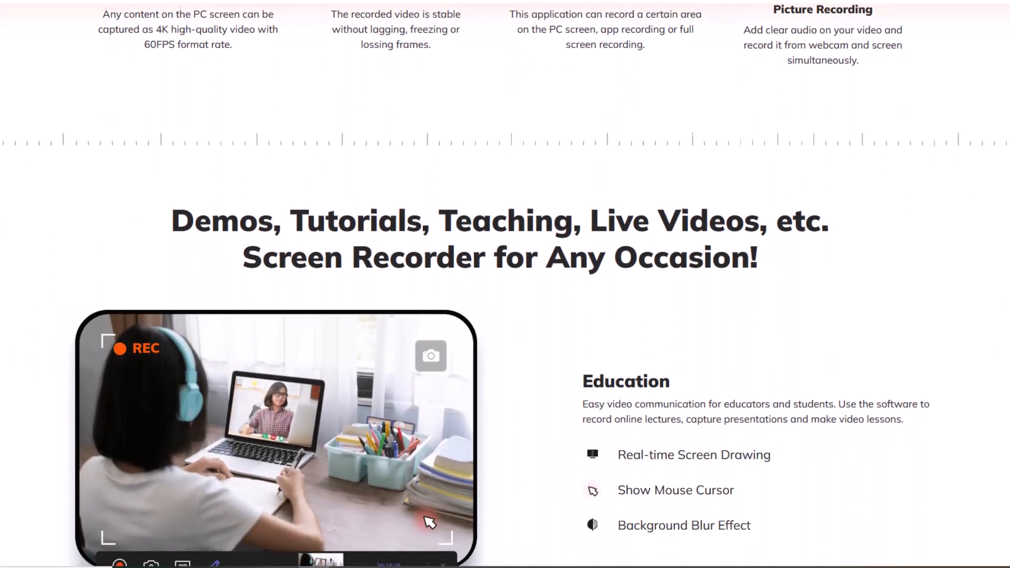
scroll(down, 3)
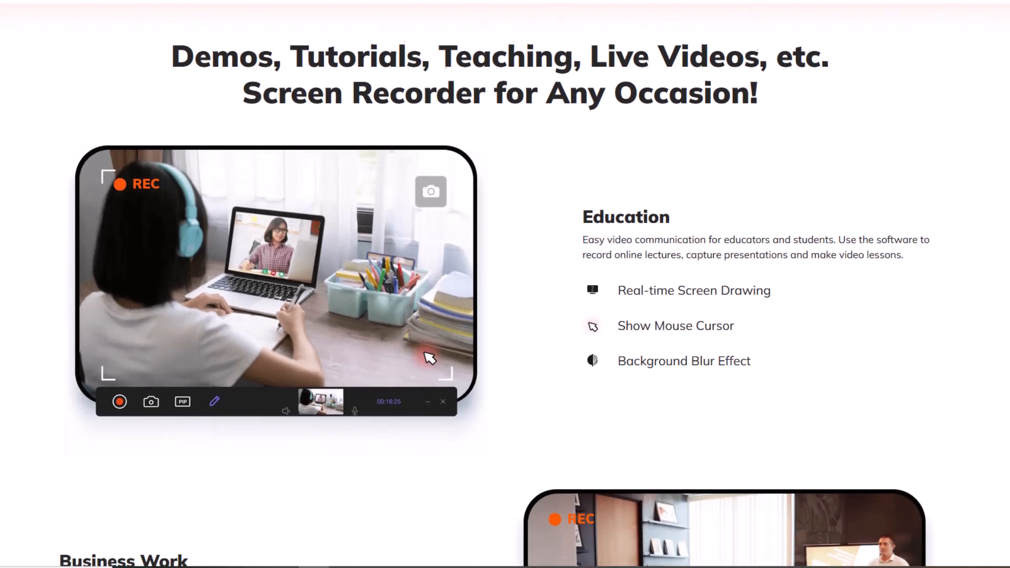
scroll(down, 3)
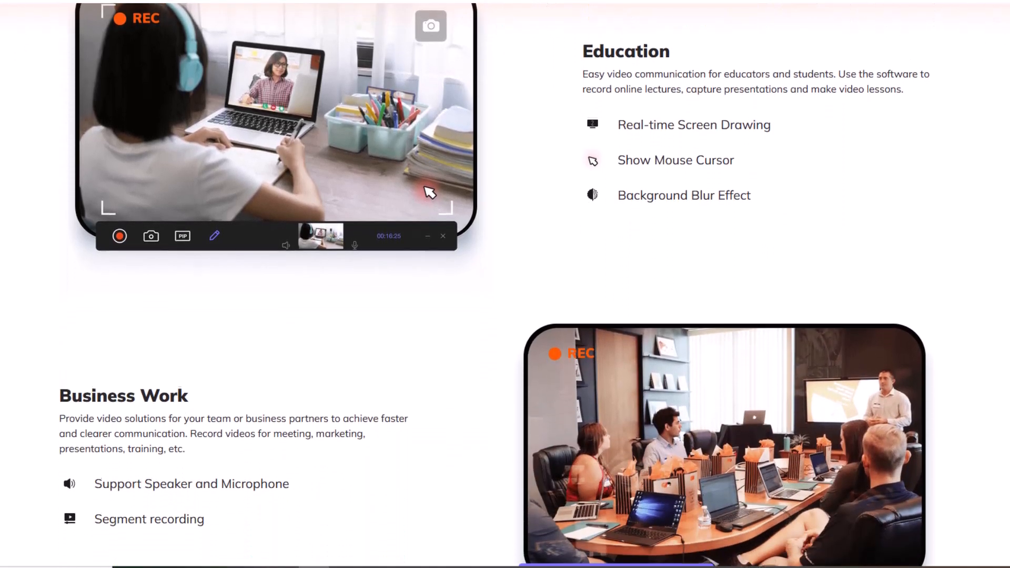
scroll(down, 3)
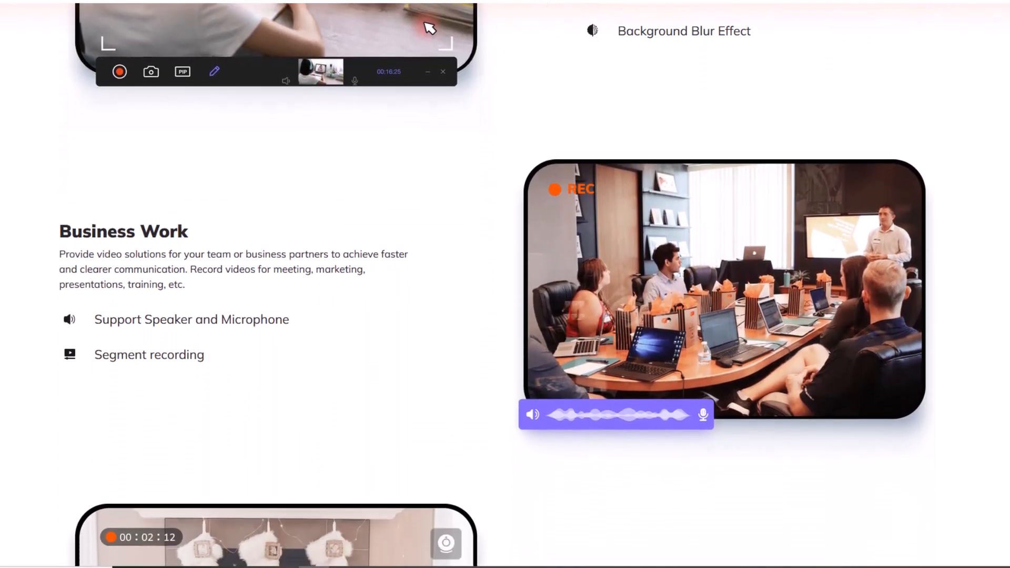
scroll(down, 3)
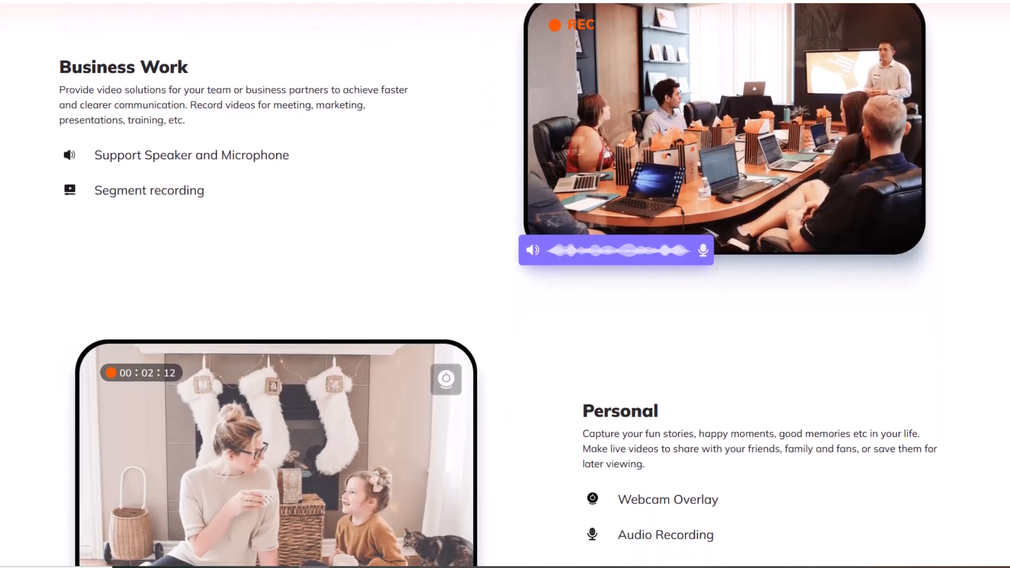
scroll(down, 3)
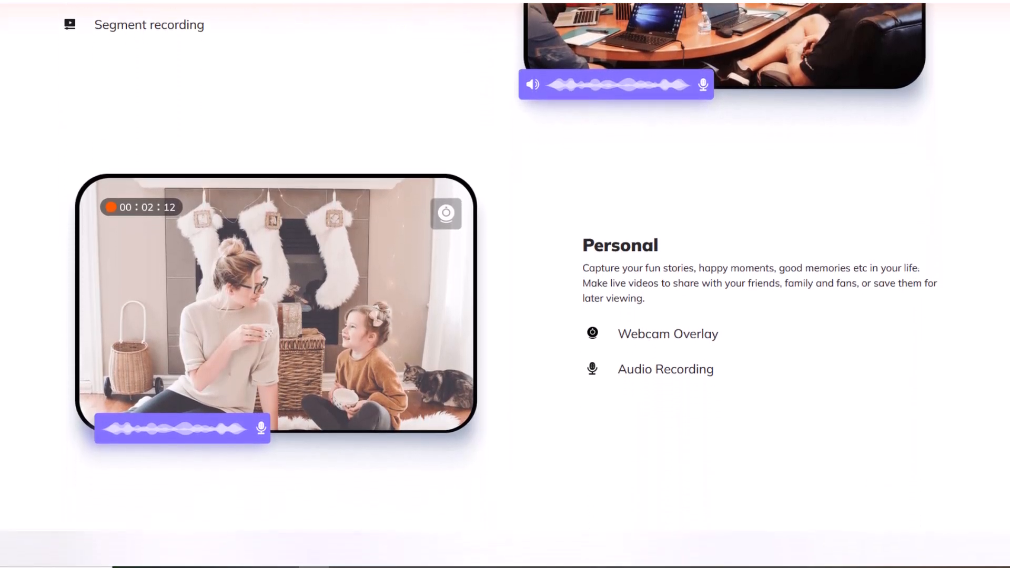
scroll(down, 3)
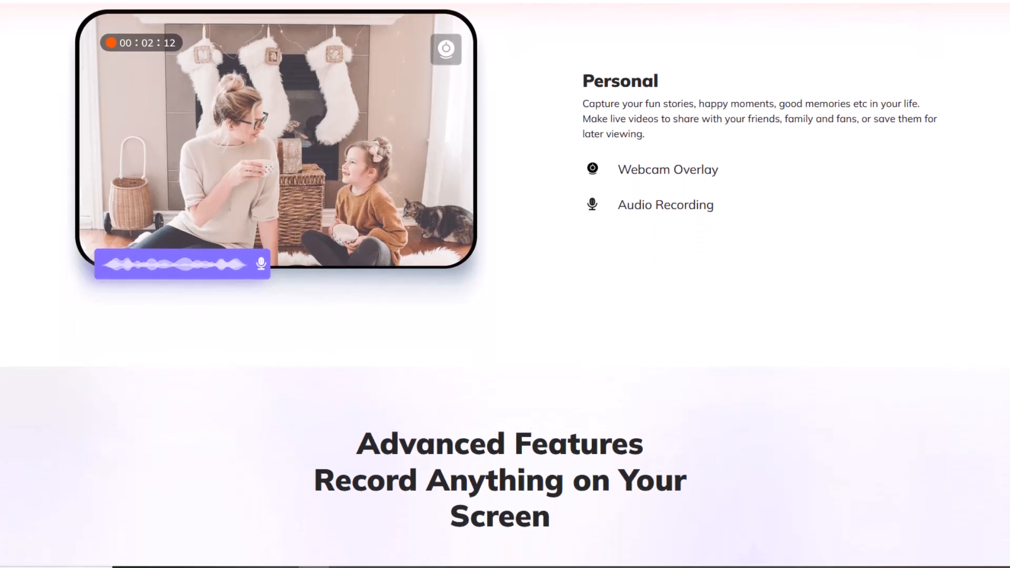
scroll(down, 3)
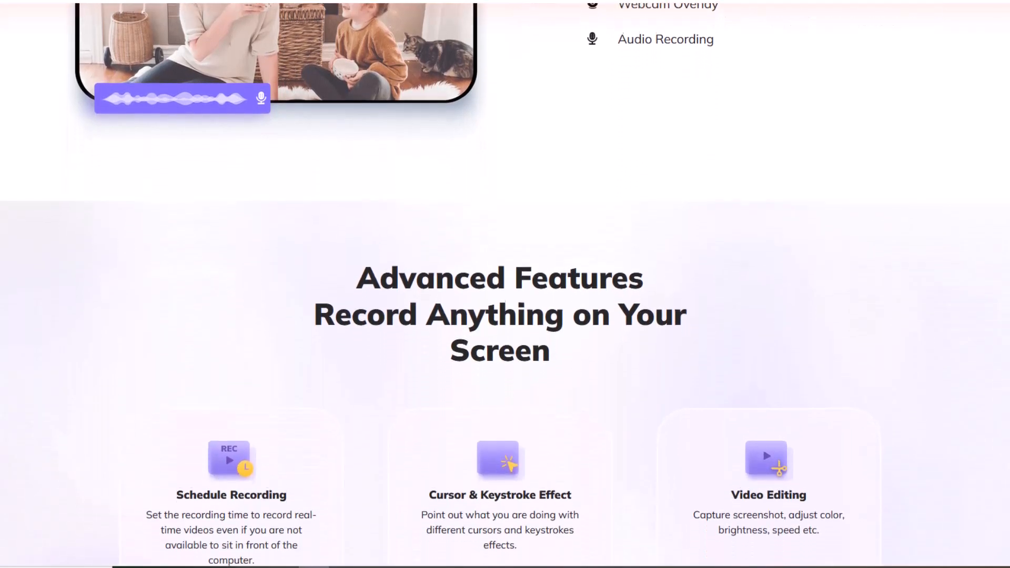
scroll(down, 3)
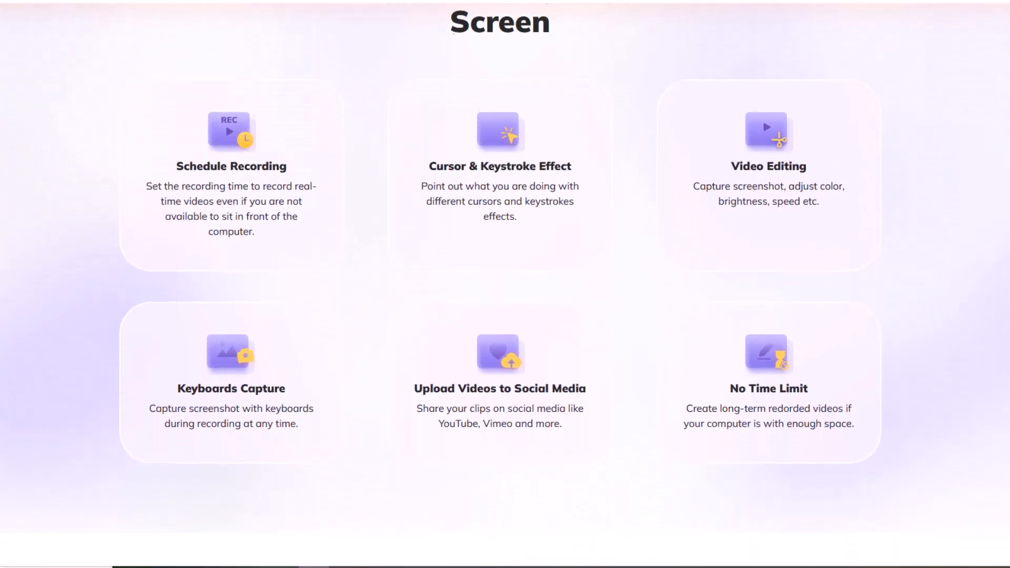
scroll(down, 3)
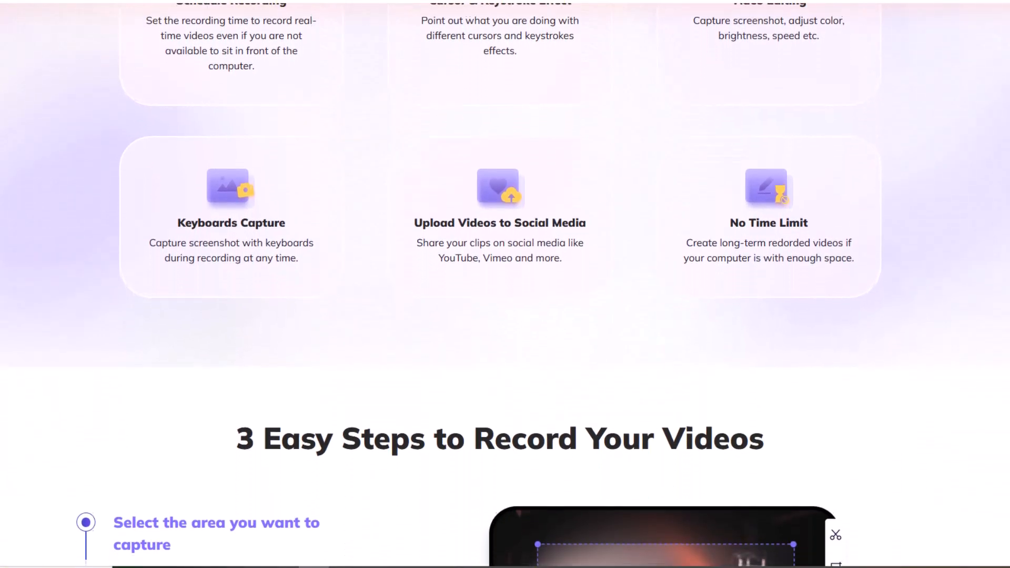
scroll(down, 3)
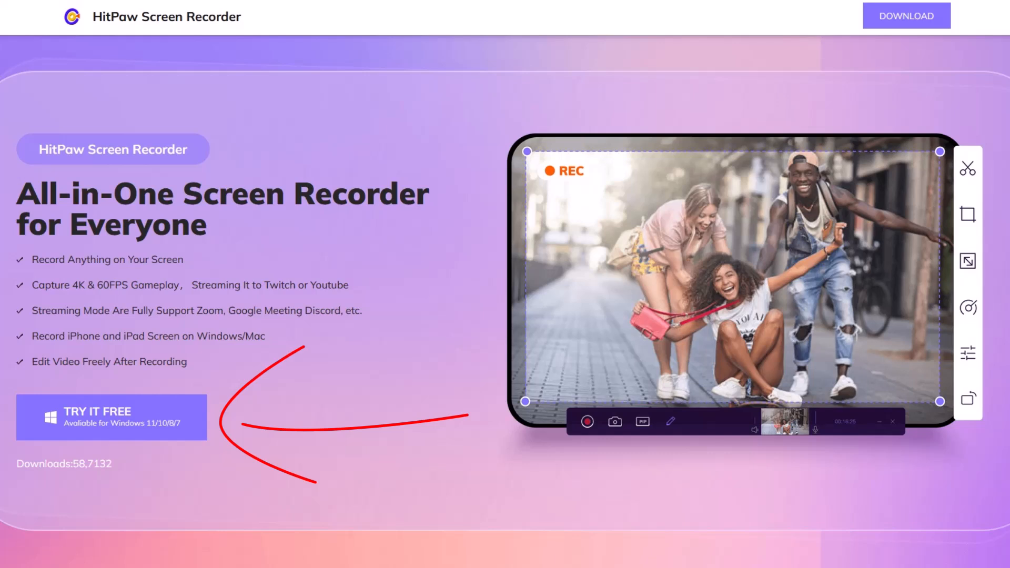
Download the free Windows version and begin installing HitPaw Screen Recorder
click(111, 417)
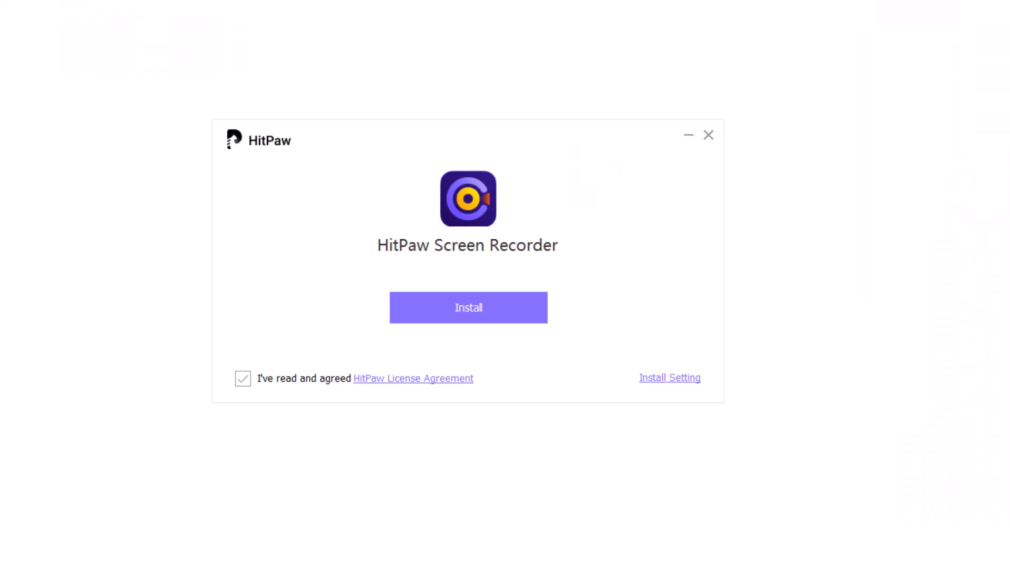
click(468, 307)
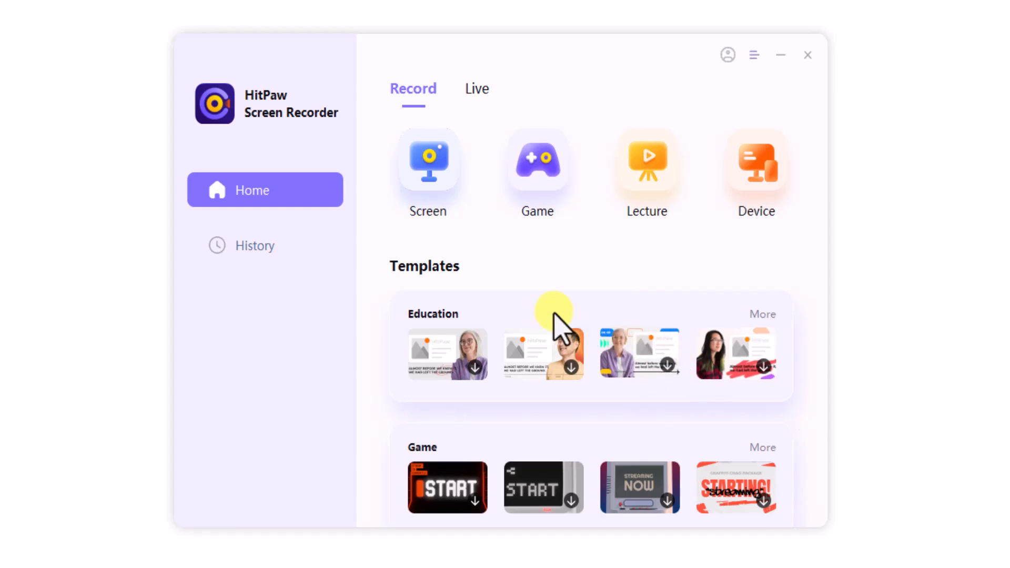
mouse_move(499, 194)
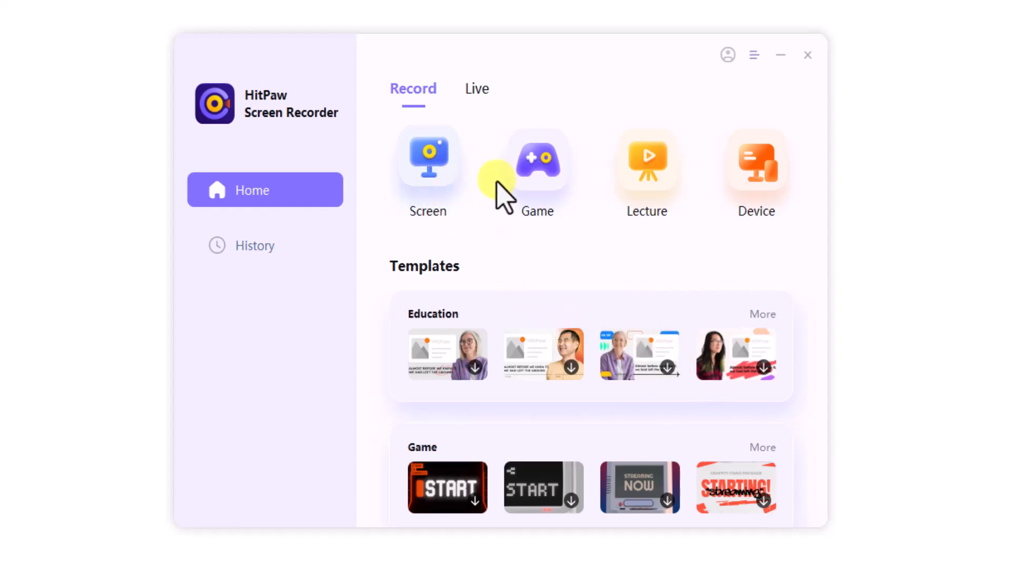
mouse_move(656, 190)
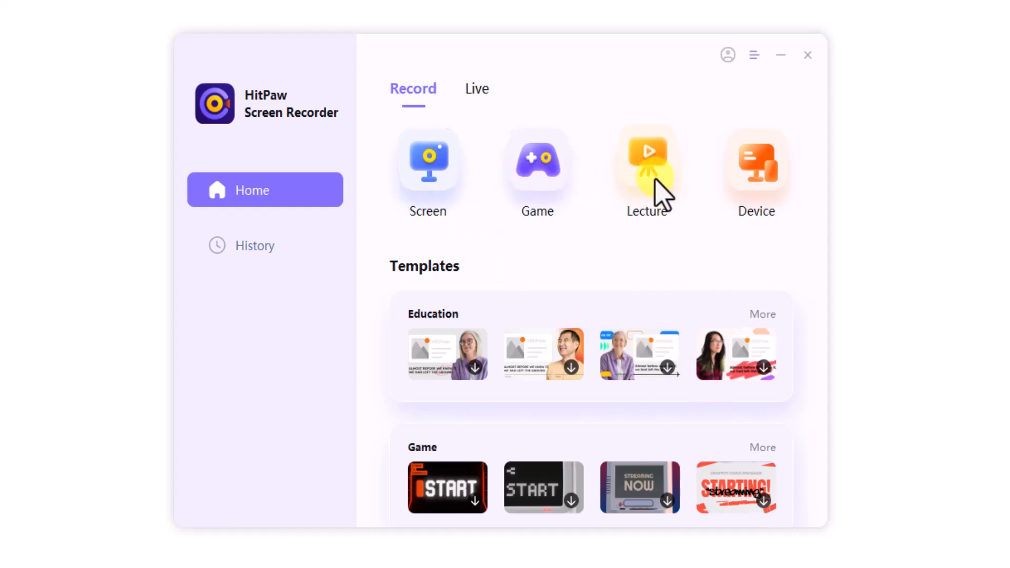
mouse_move(779, 188)
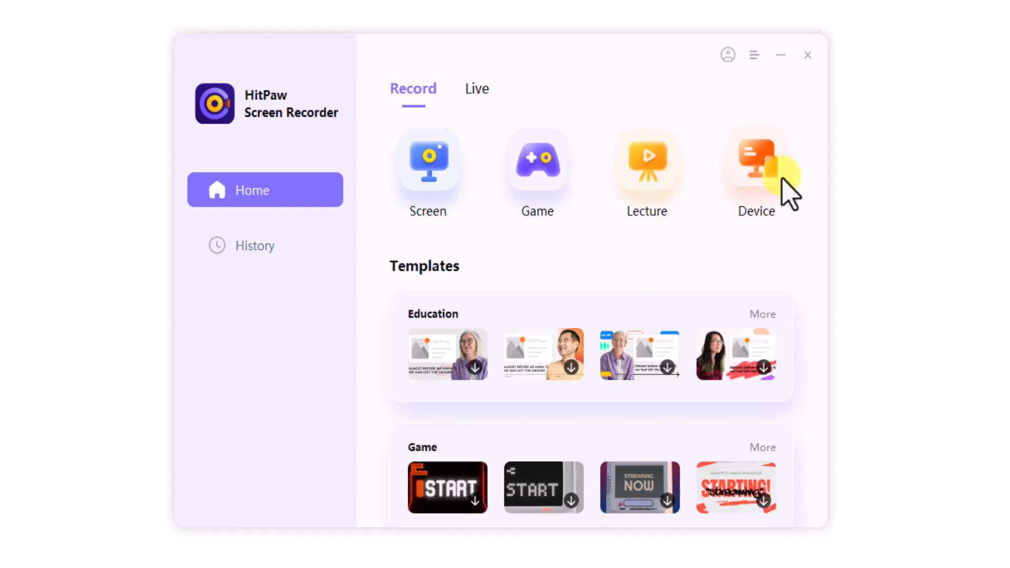
mouse_move(560, 315)
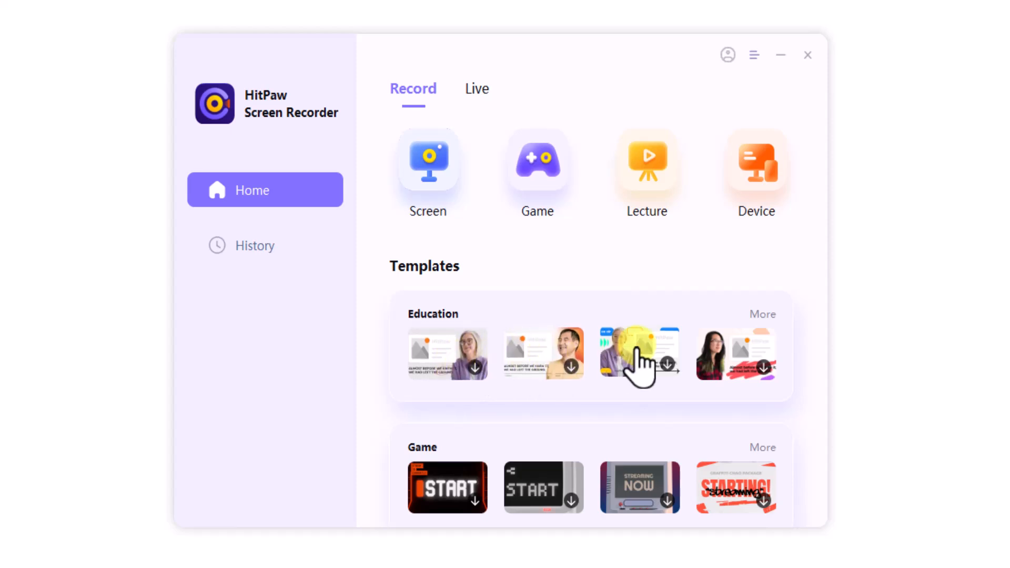
View the Home page and enter the Screen recording mode
scroll(down, 3)
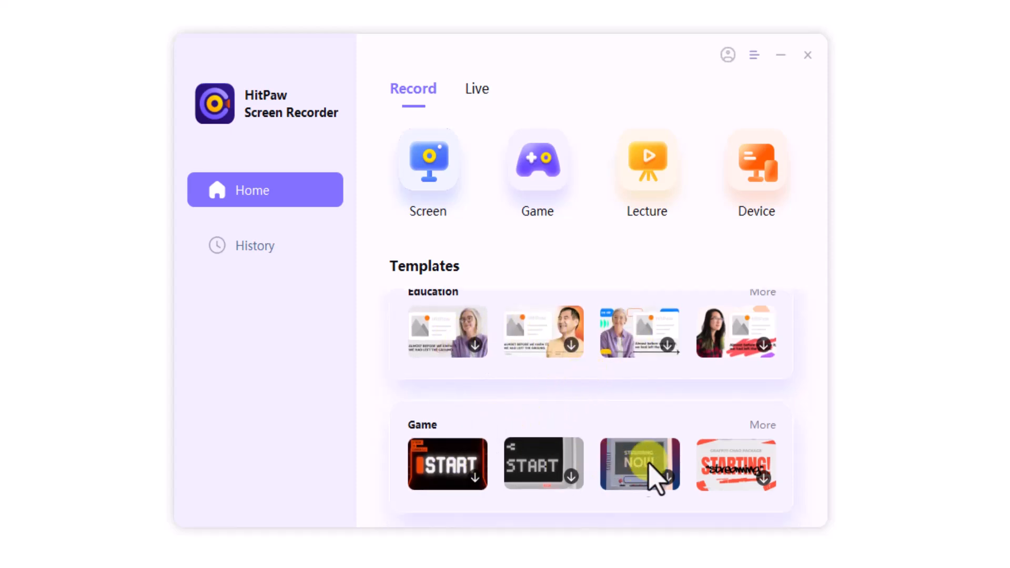
mouse_move(770, 425)
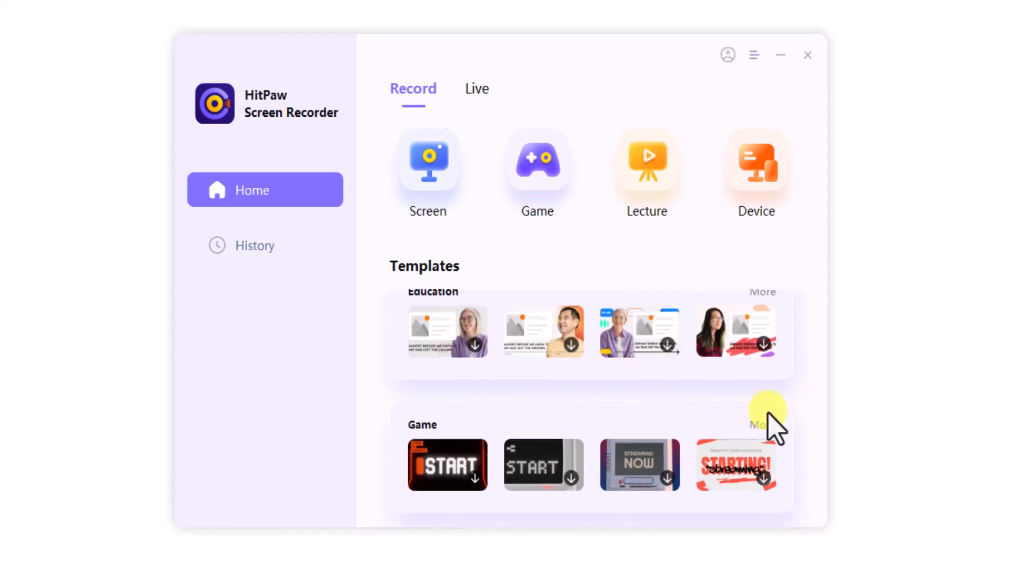
click(428, 169)
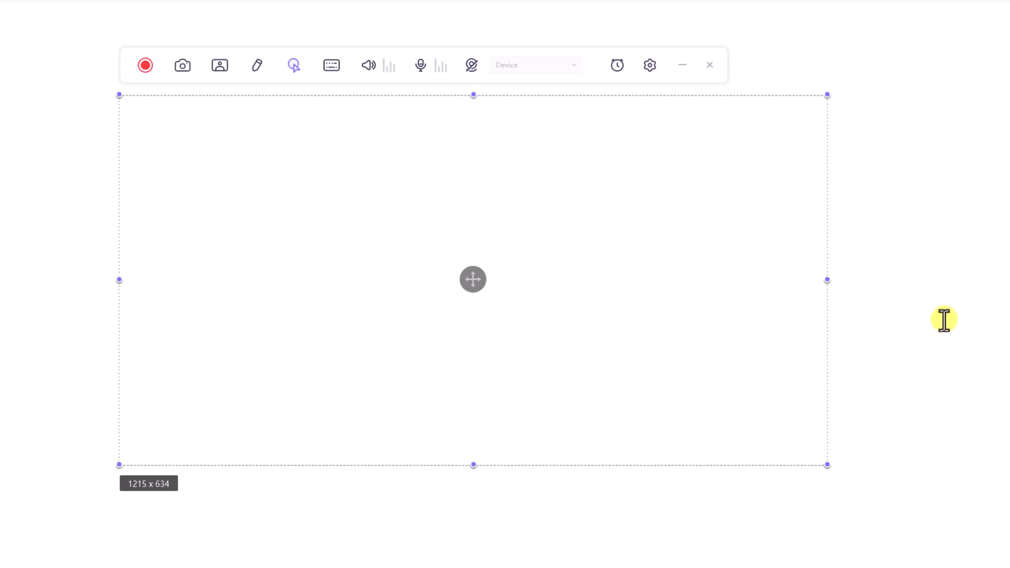
mouse_move(499, 173)
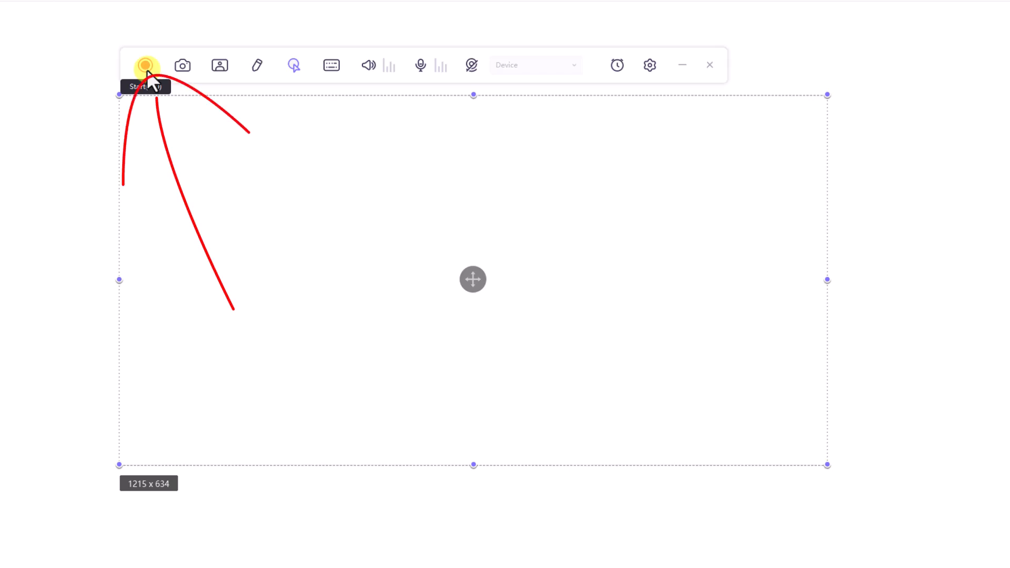
Start recording the selected screen area, then stop to capture a short clip
click(145, 66)
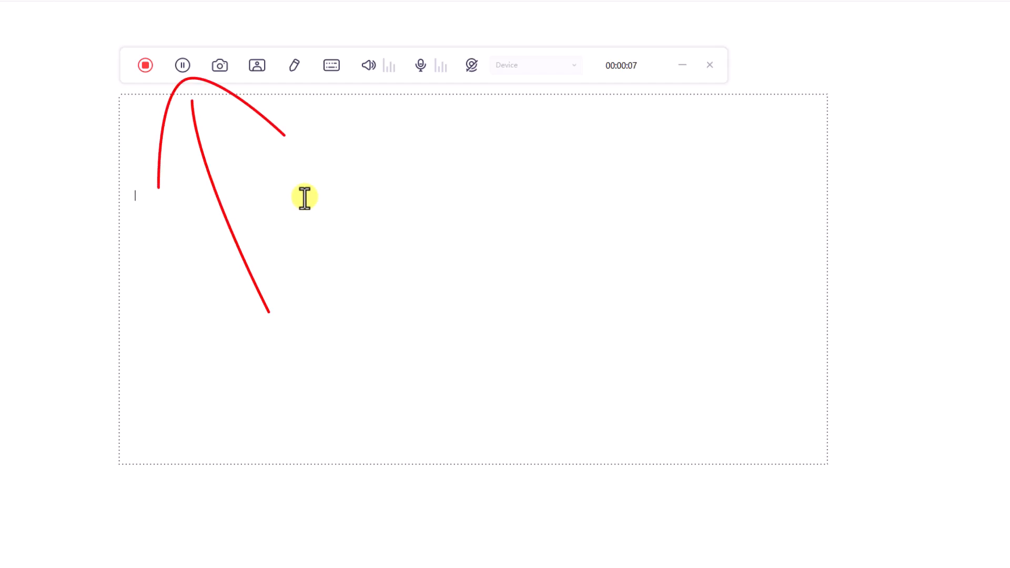
click(145, 65)
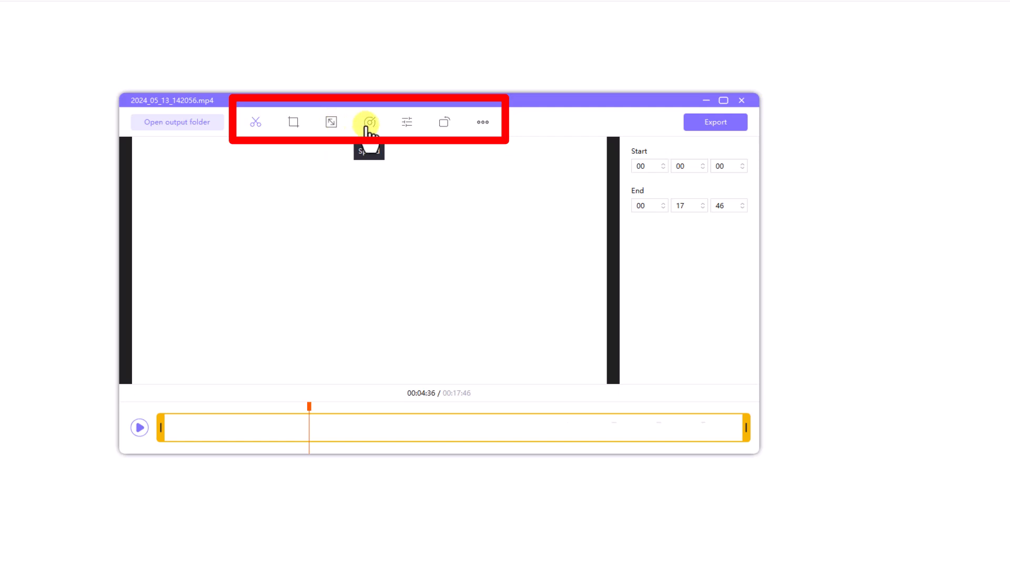
mouse_move(483, 122)
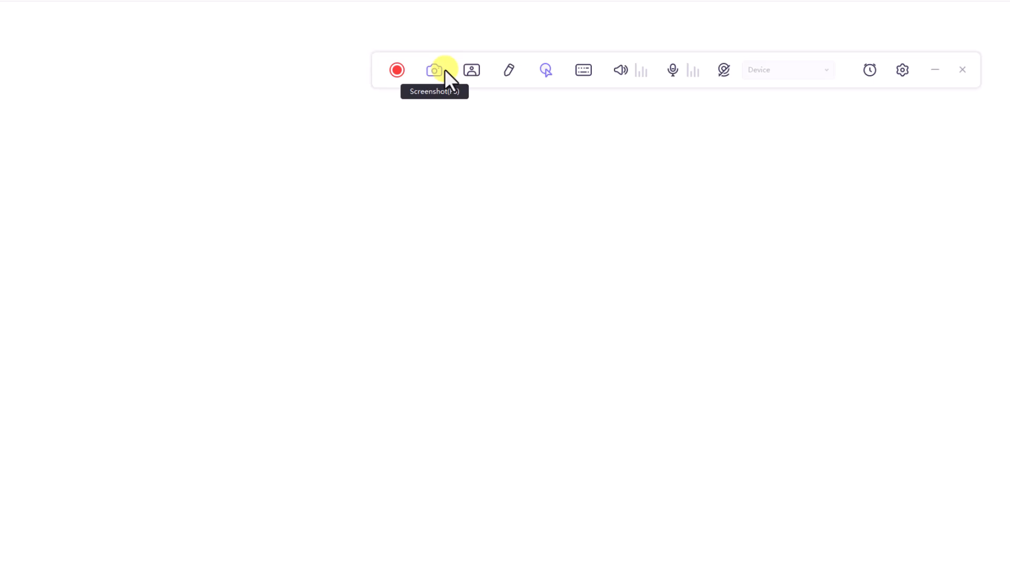
mouse_move(471, 70)
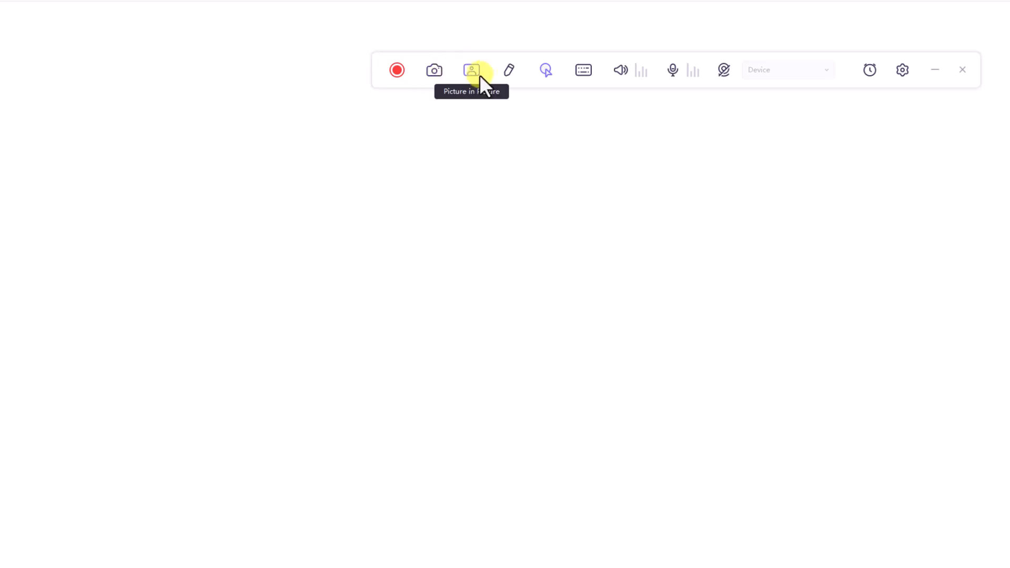
mouse_move(672, 69)
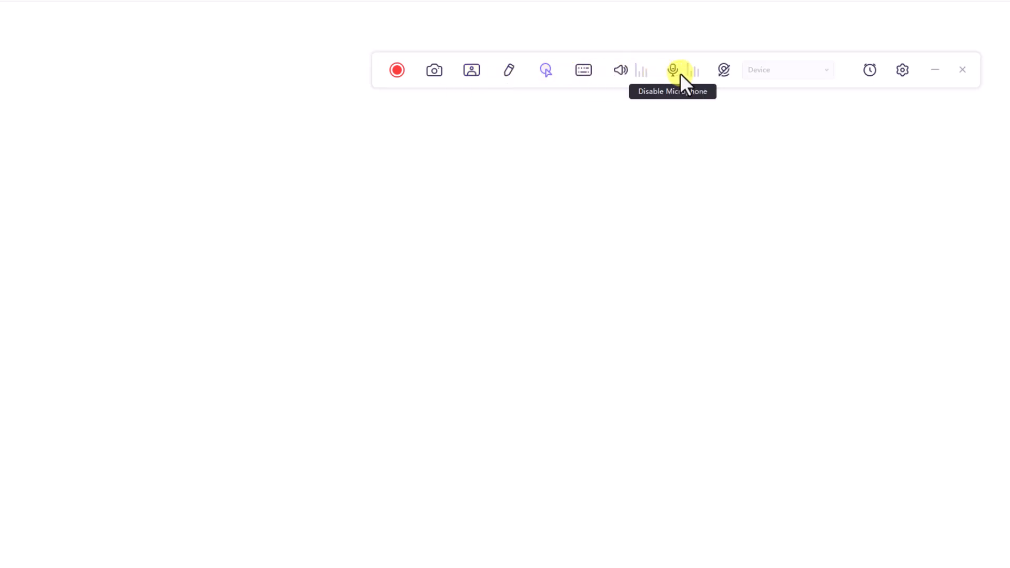
mouse_move(724, 69)
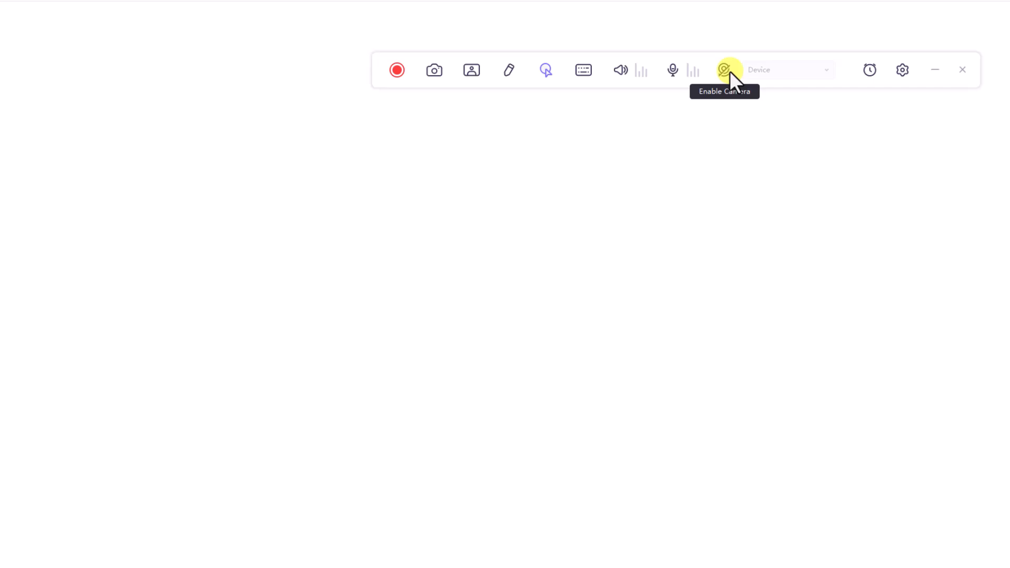
click(509, 70)
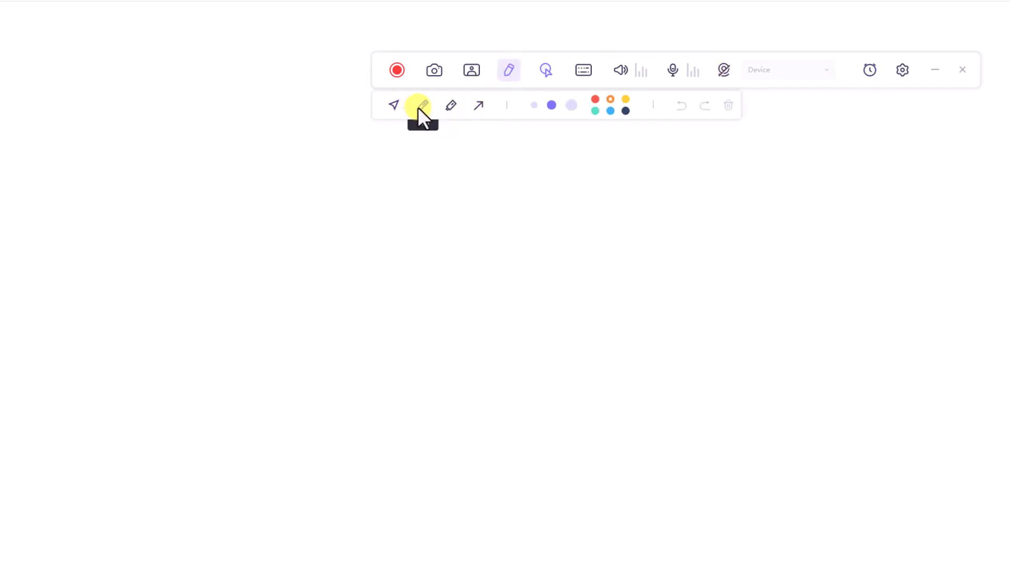
mouse_move(478, 105)
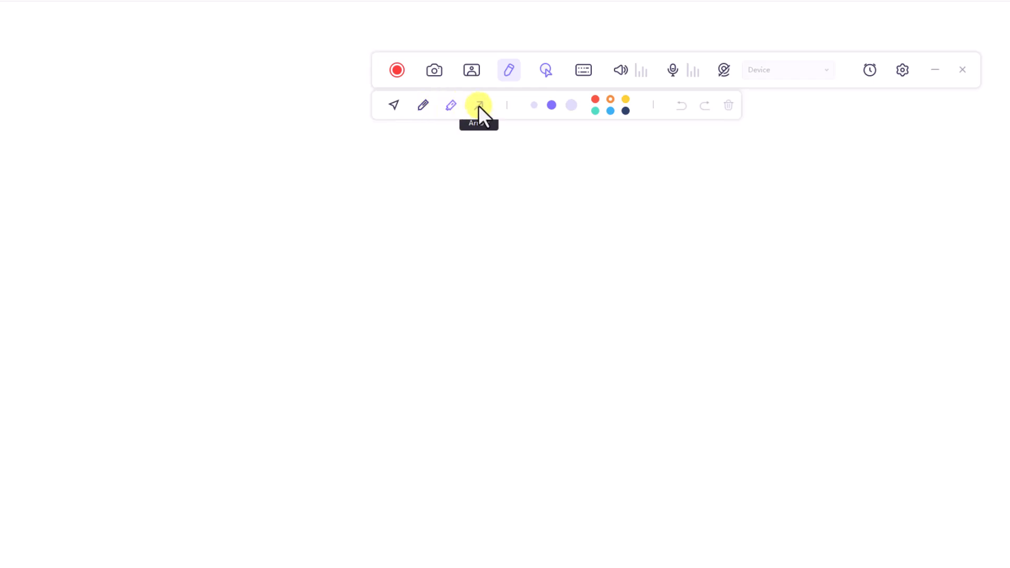
Choose the freehand drawing annotation tool, then go to the recorder settings
click(478, 105)
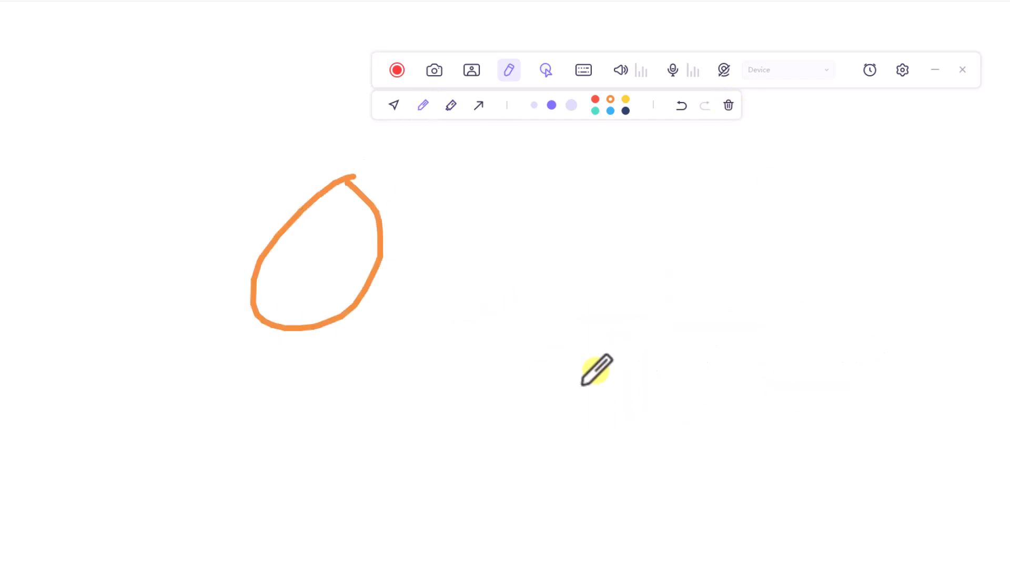
click(901, 69)
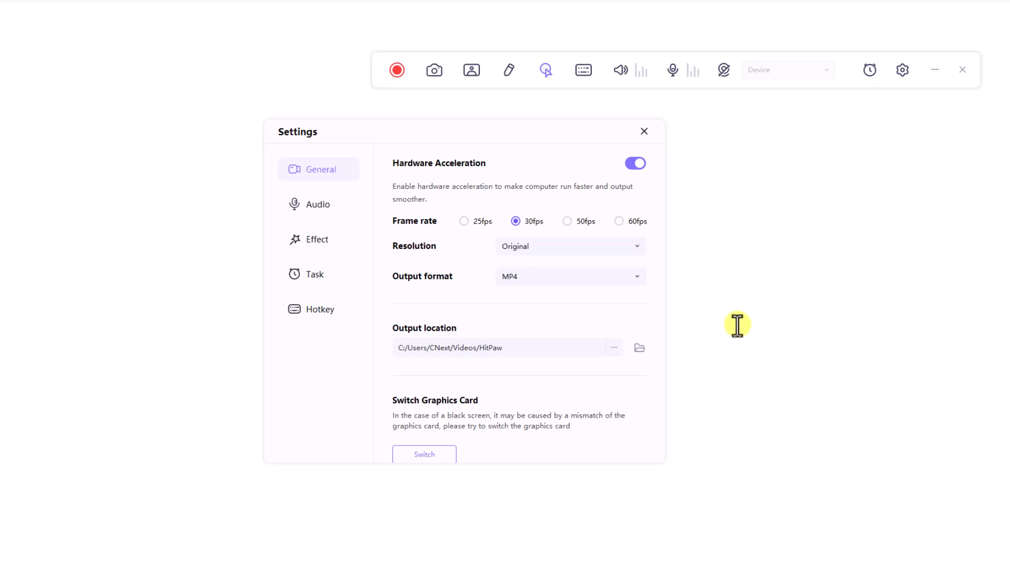
mouse_move(656, 250)
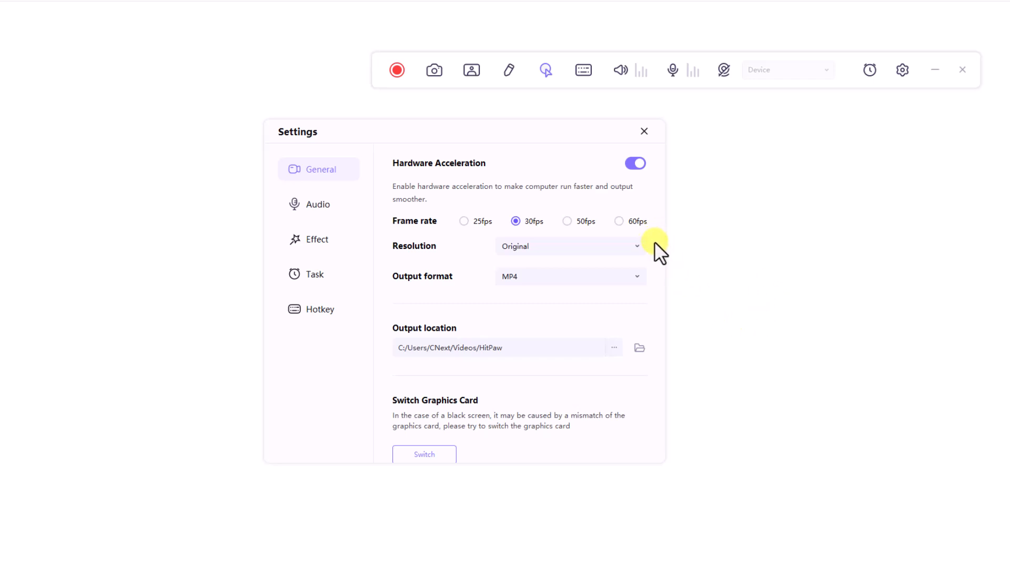
Scroll the General settings, then switch to the Audio section
scroll(down, 3)
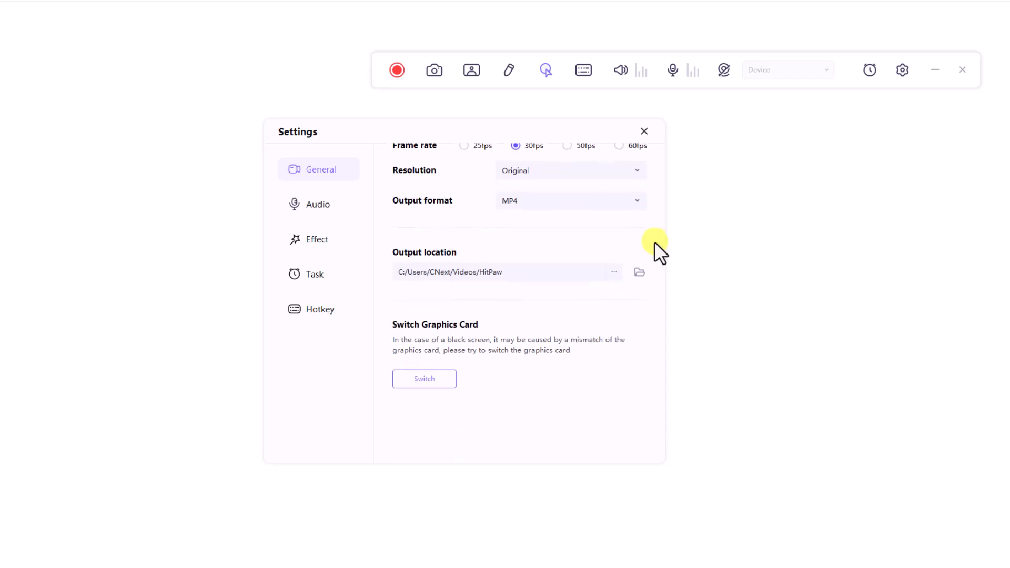
scroll(up, 3)
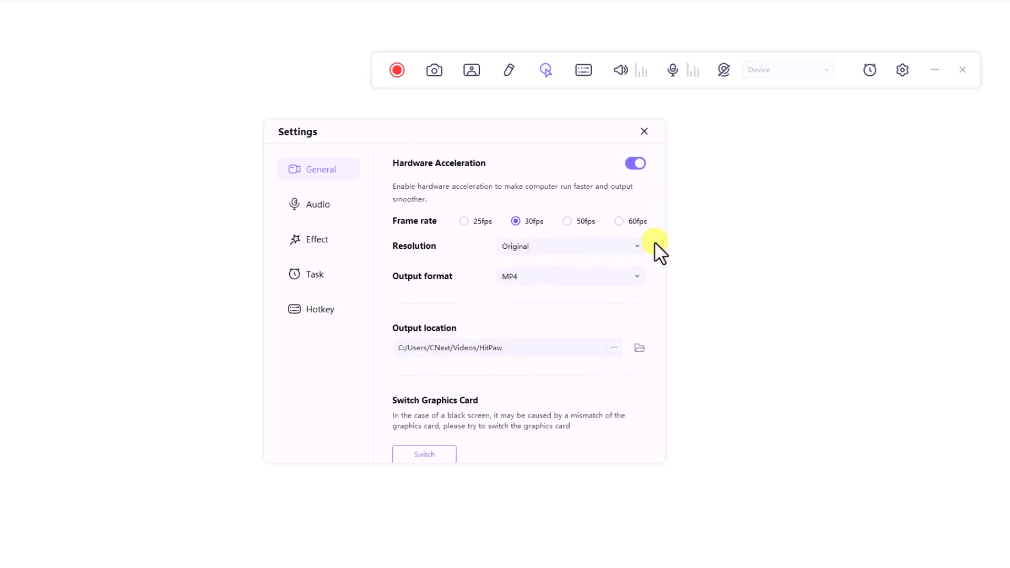
click(318, 204)
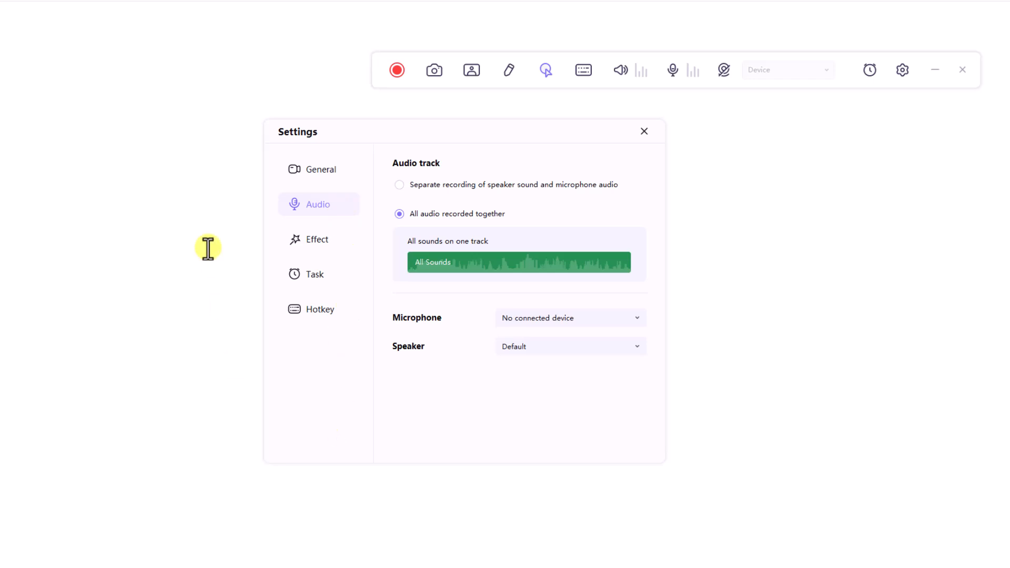
mouse_move(225, 250)
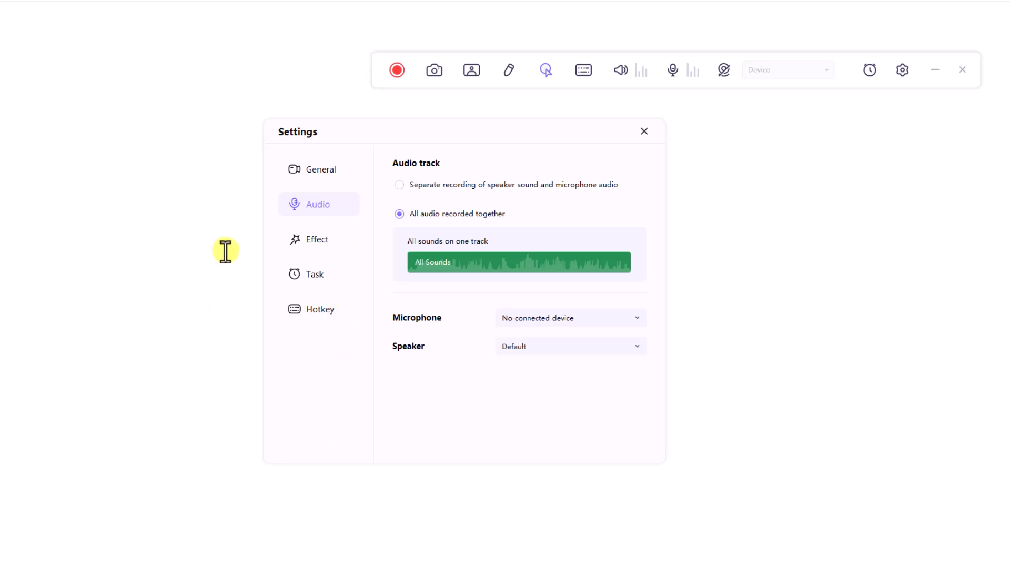
Page through the Effect and Task sections to reach the Hotkey shortcuts
click(316, 238)
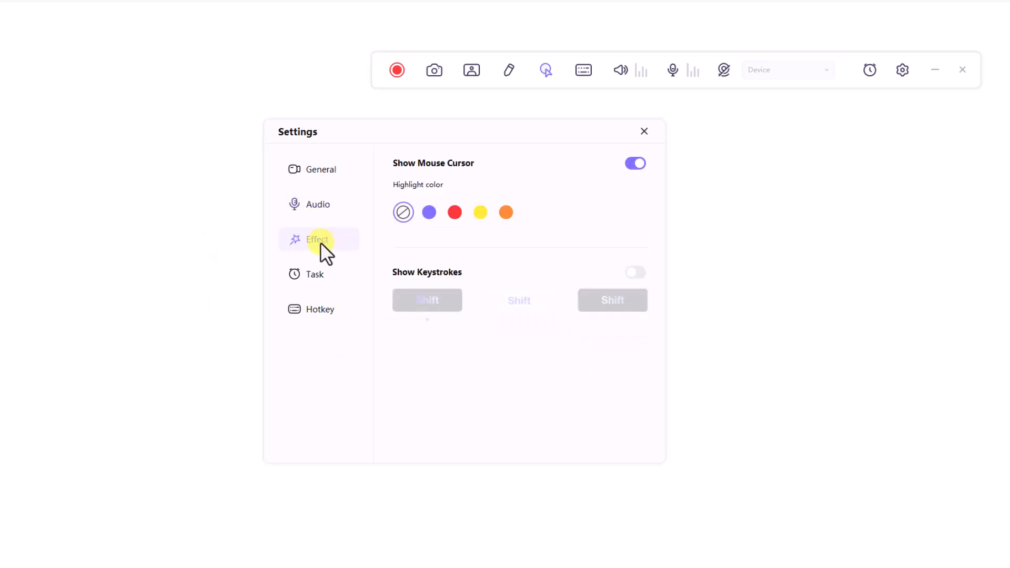
mouse_move(281, 251)
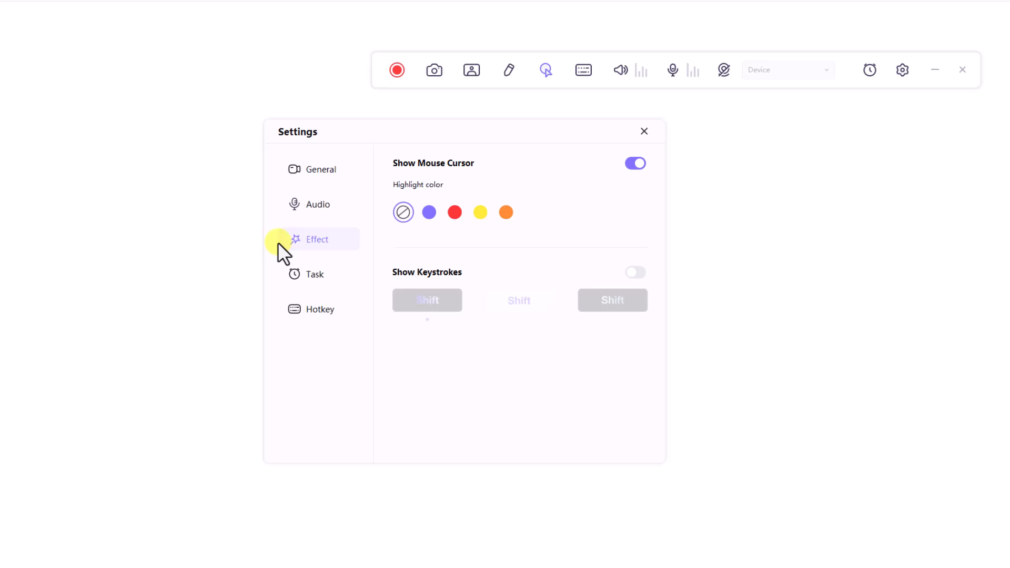
click(314, 273)
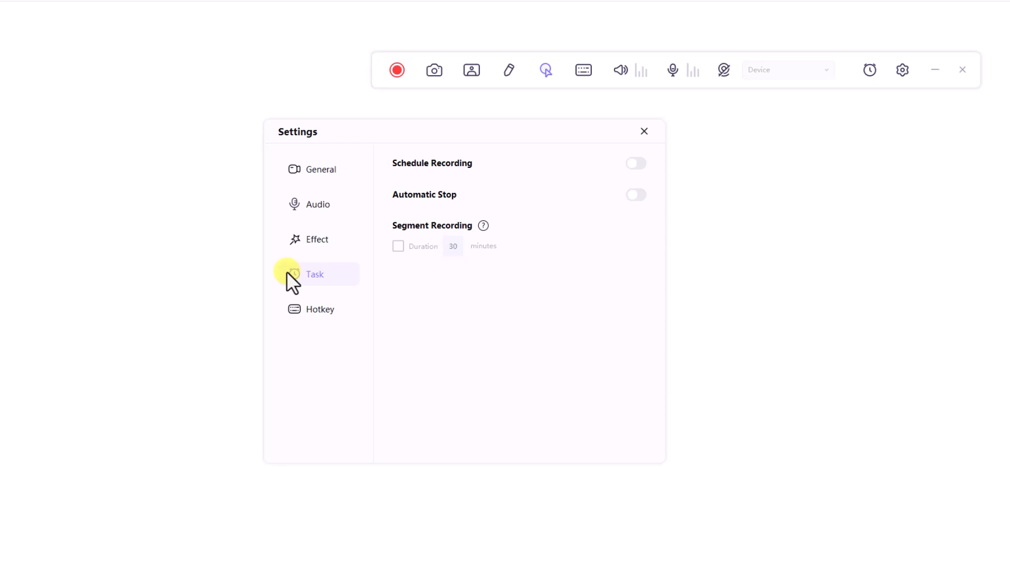
click(320, 309)
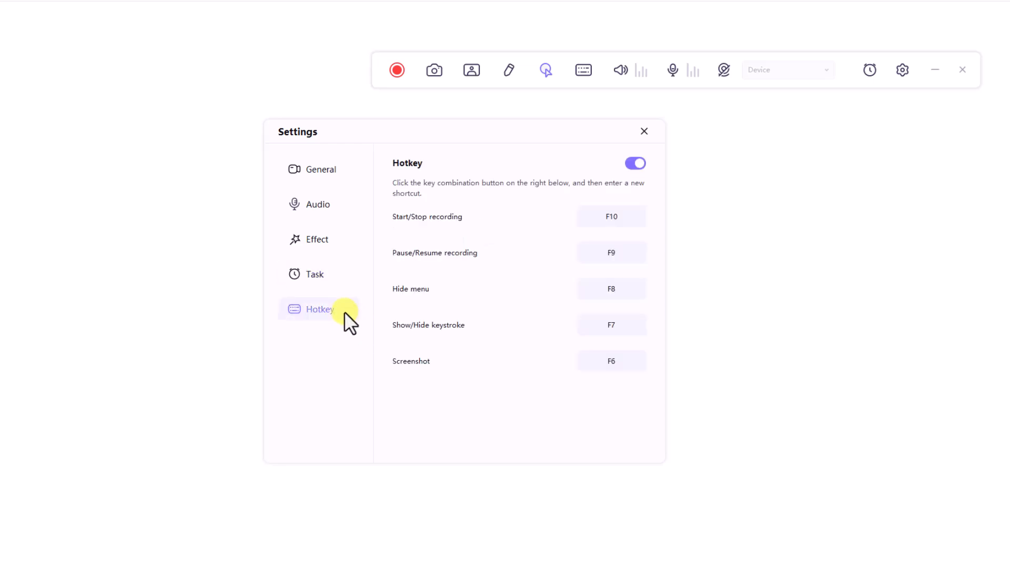